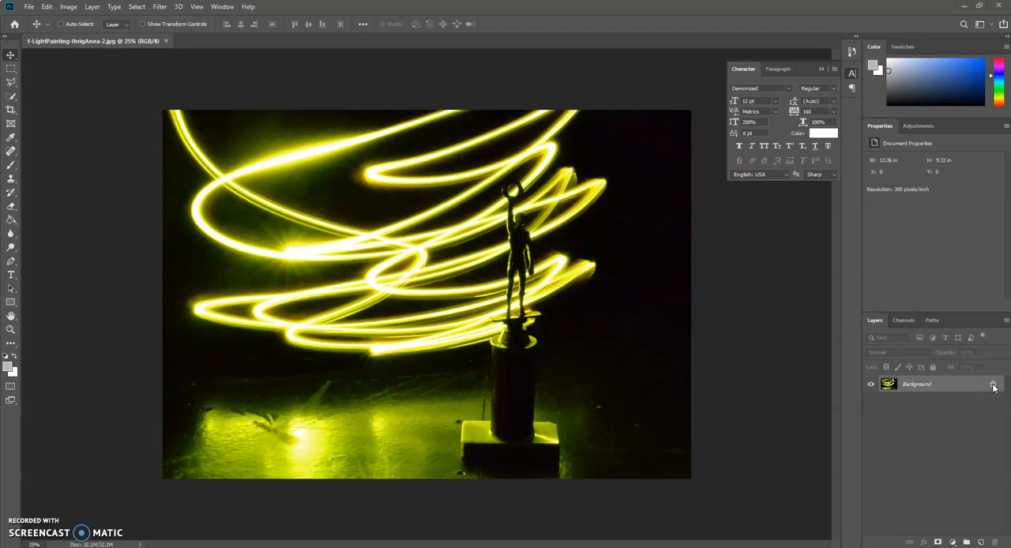
- Convert the locked Background into an editable Layer 0
{"action": "double_click", "coordinate": [916, 384]}
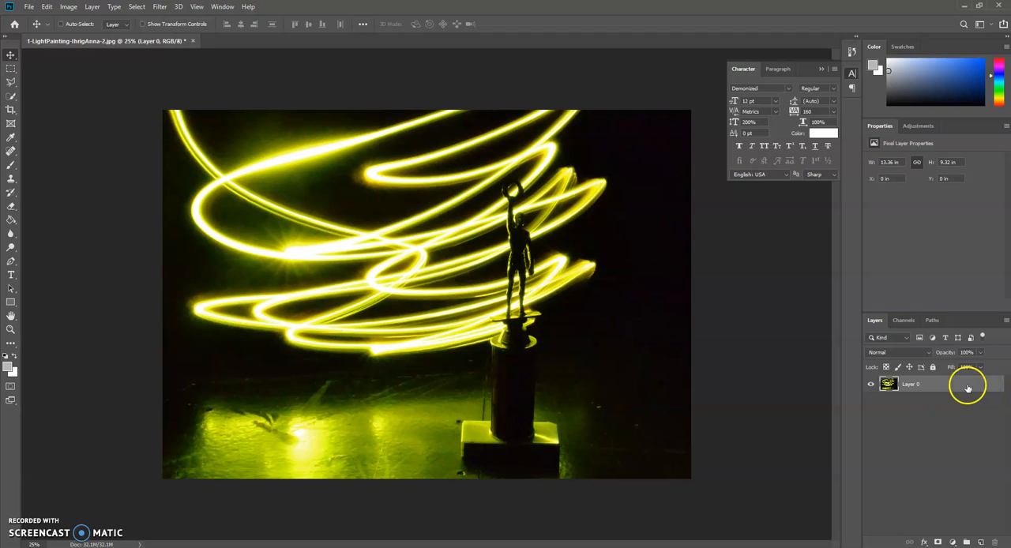
{"action": "mouse_move", "coordinate": [450, 240]}
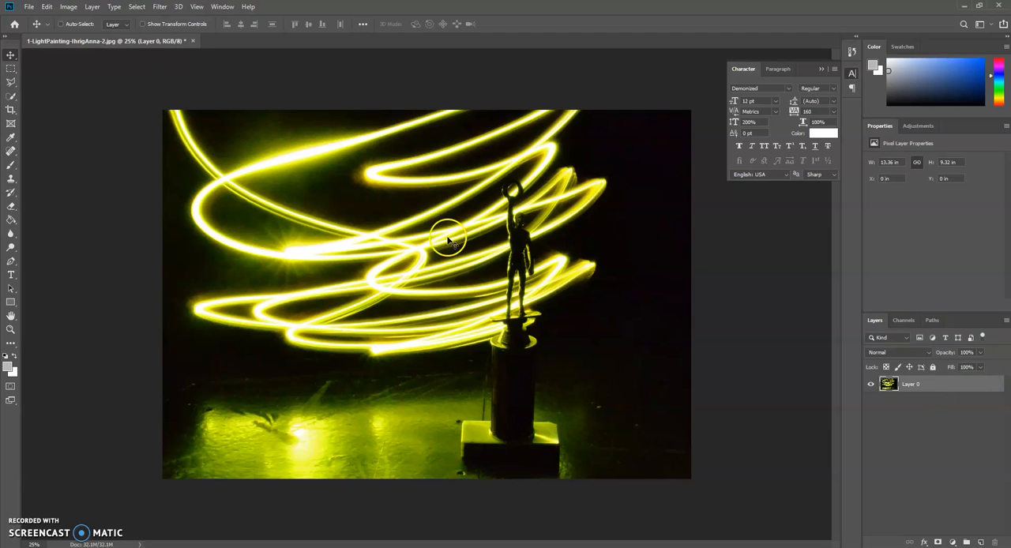
{"action": "mouse_move", "coordinate": [418, 221]}
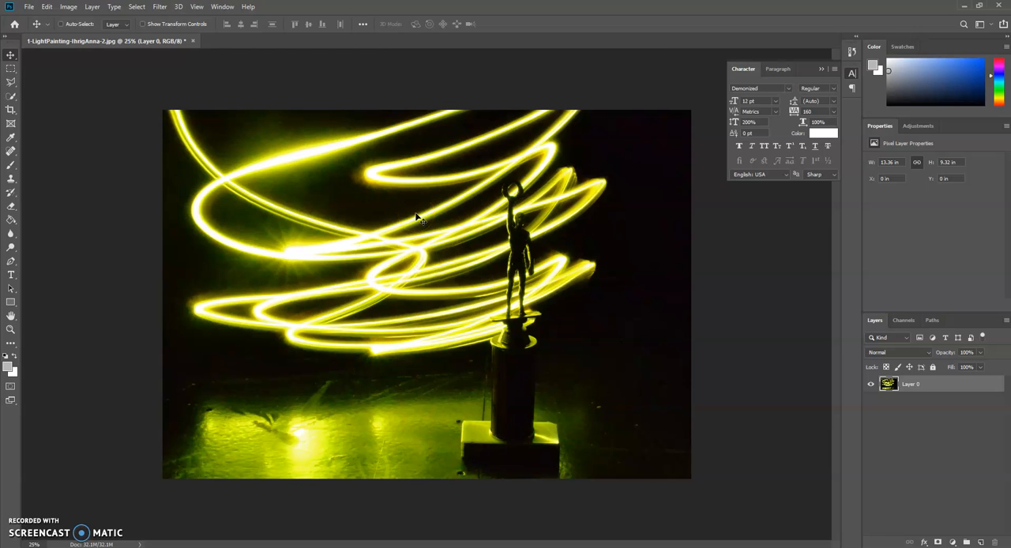
- Double the canvas via Image > Canvas Size, replacing the width value with 2 and applying it
{"action": "left_click", "coordinate": [68, 7]}
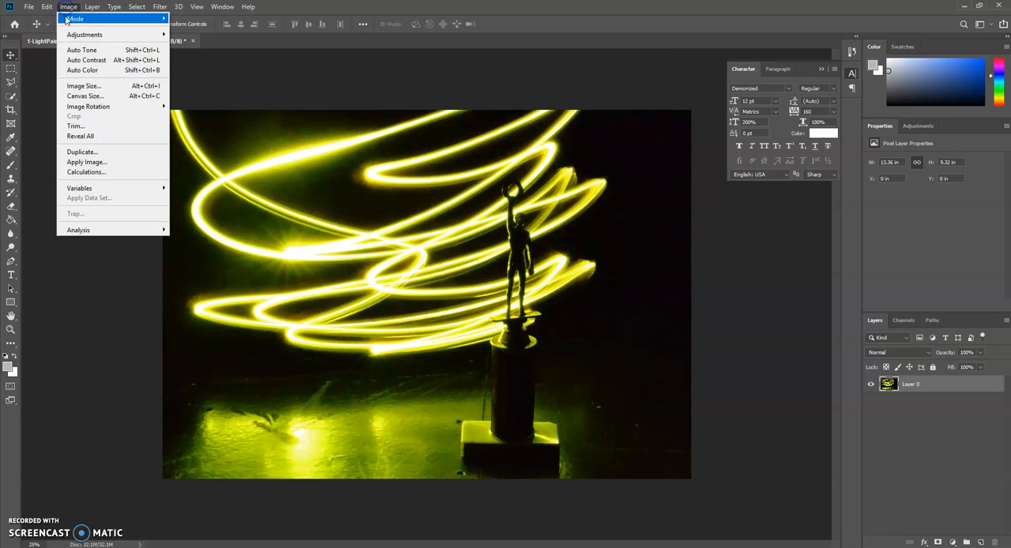
{"action": "left_click", "coordinate": [86, 95]}
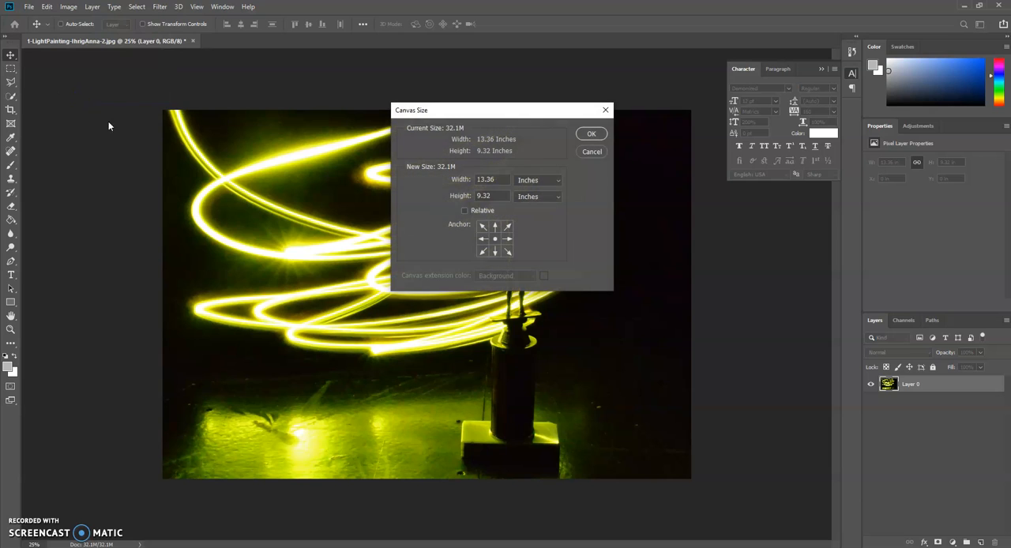
{"action": "left_click", "coordinate": [489, 180]}
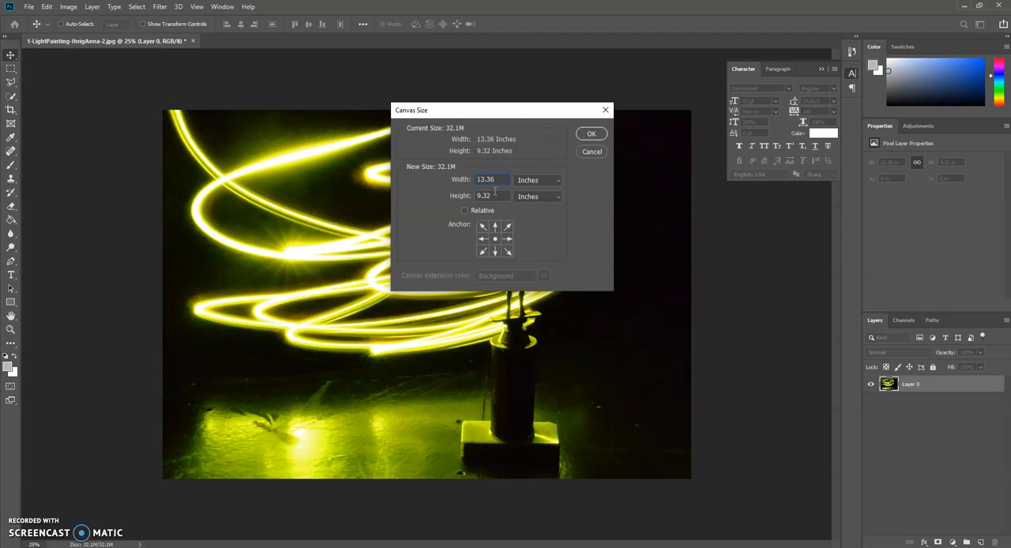
{"action": "triple_click", "coordinate": [486, 180]}
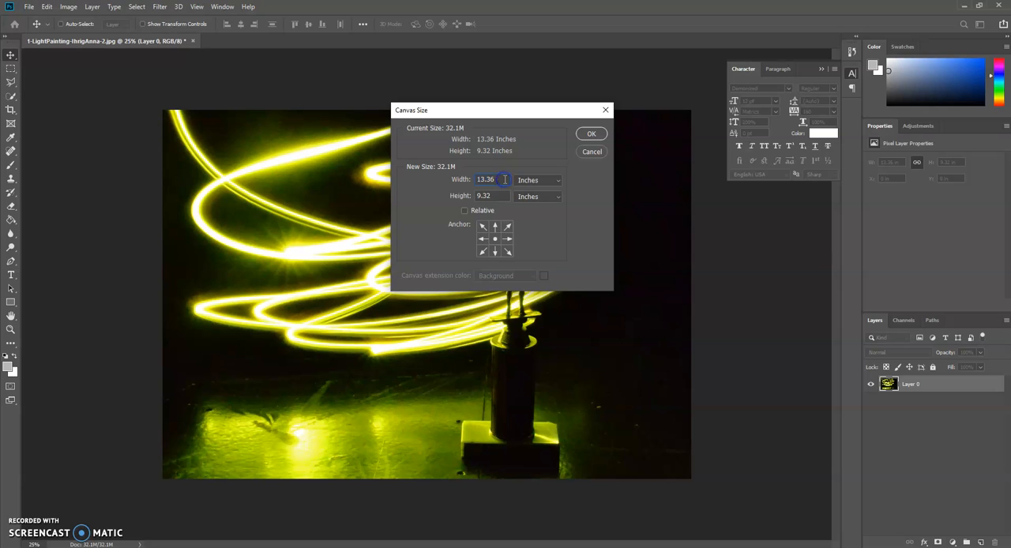
{"action": "mouse_move", "coordinate": [503, 180]}
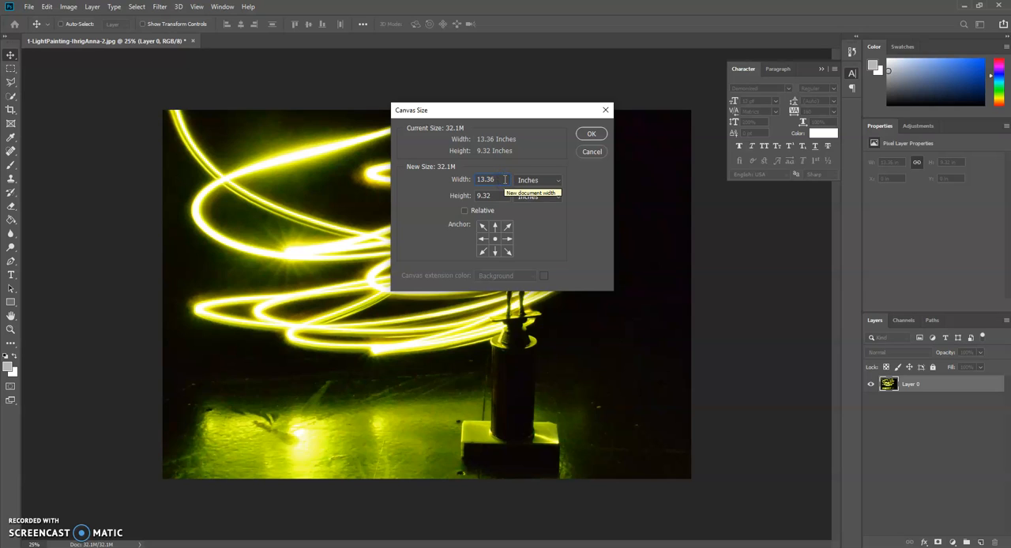
{"action": "left_click", "coordinate": [485, 180]}
{"action": "type", "text": "30"}
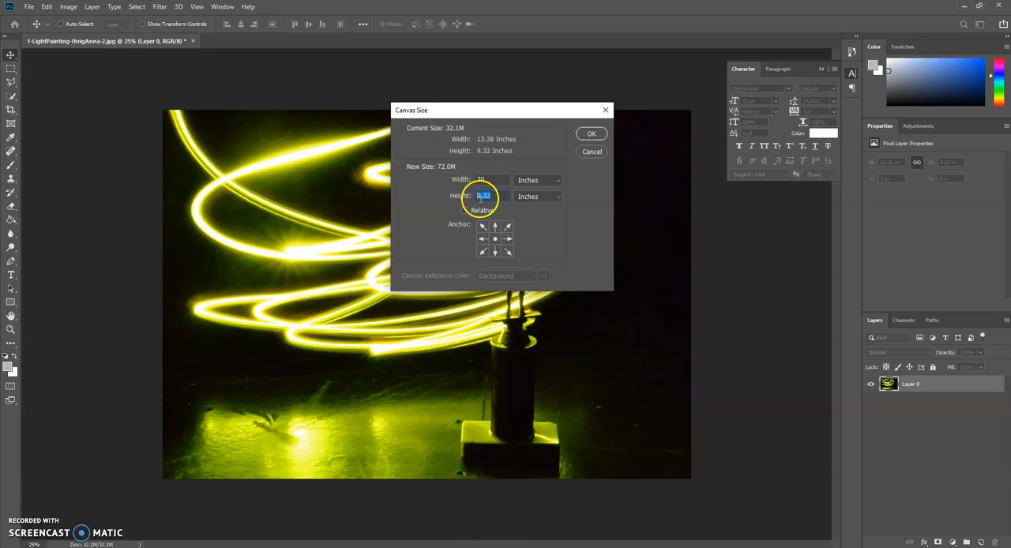
{"action": "type", "text": "2"}
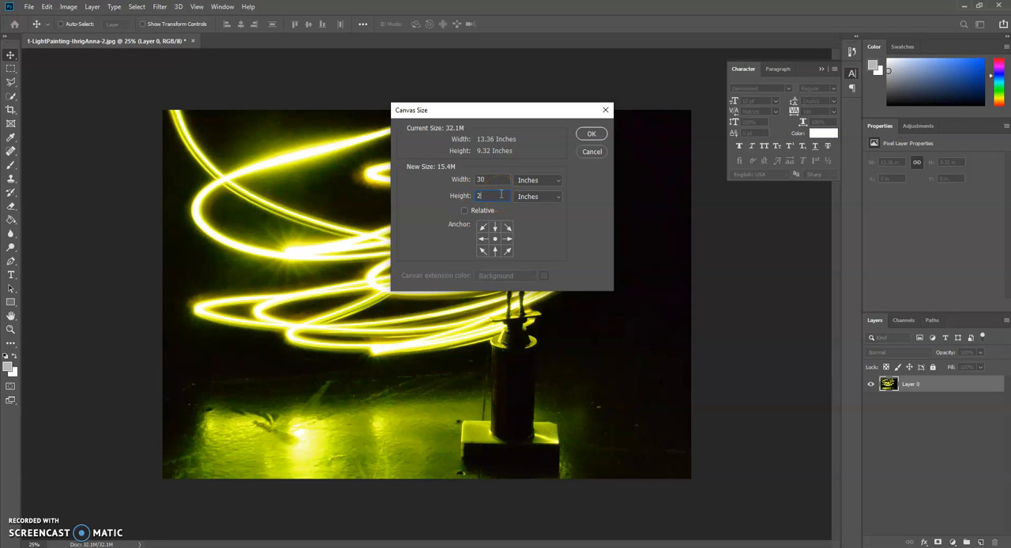
{"action": "left_click", "coordinate": [591, 132]}
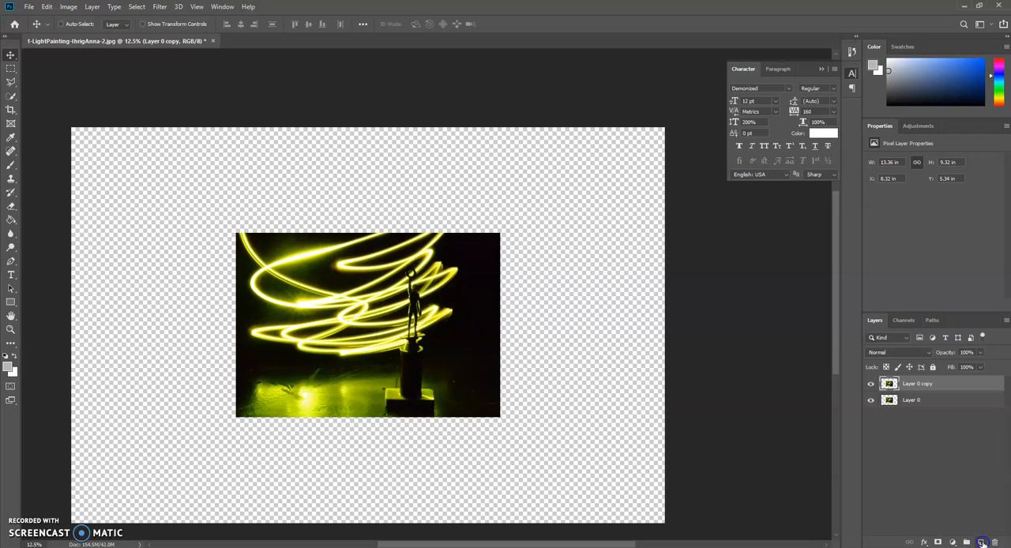
- Move the duplicate photo to the right beside the original, then select Layer 0
{"action": "left_click_drag", "start_coordinate": [366, 324], "coordinate": [490, 316]}
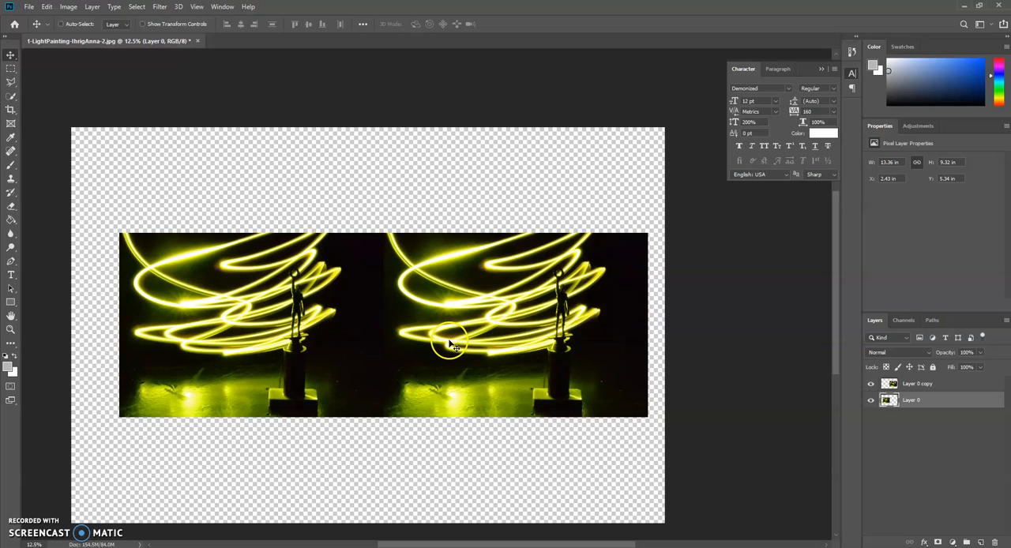
{"action": "left_click", "coordinate": [913, 399]}
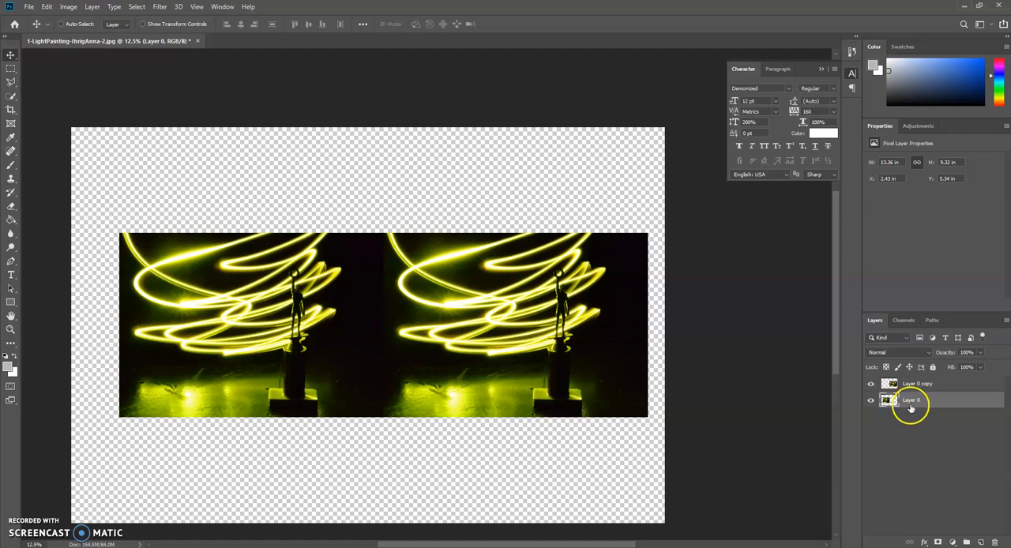
- Flip Layer 0 horizontally via Edit > Transform so the two copies mirror each other
{"action": "left_click", "coordinate": [46, 6]}
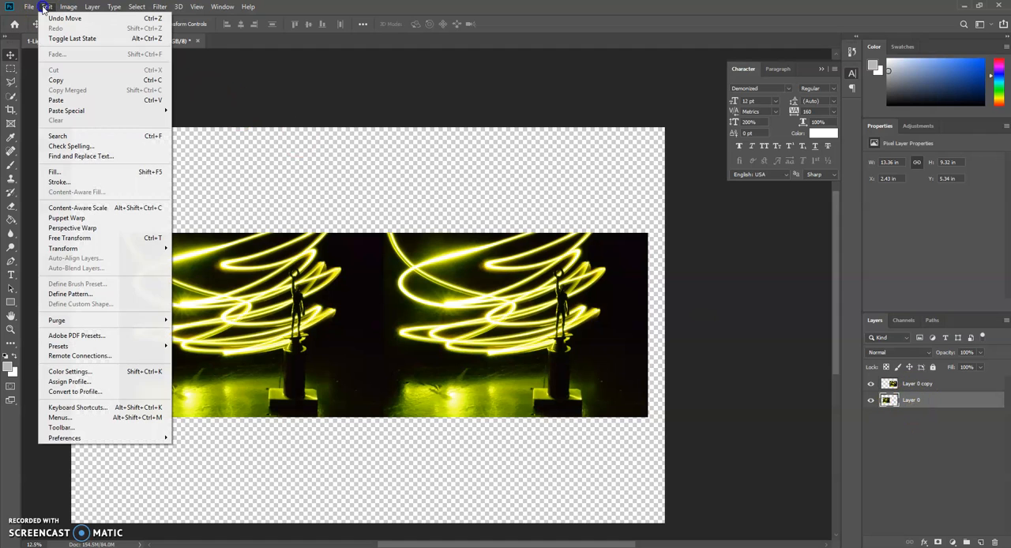
{"action": "mouse_move", "coordinate": [63, 248]}
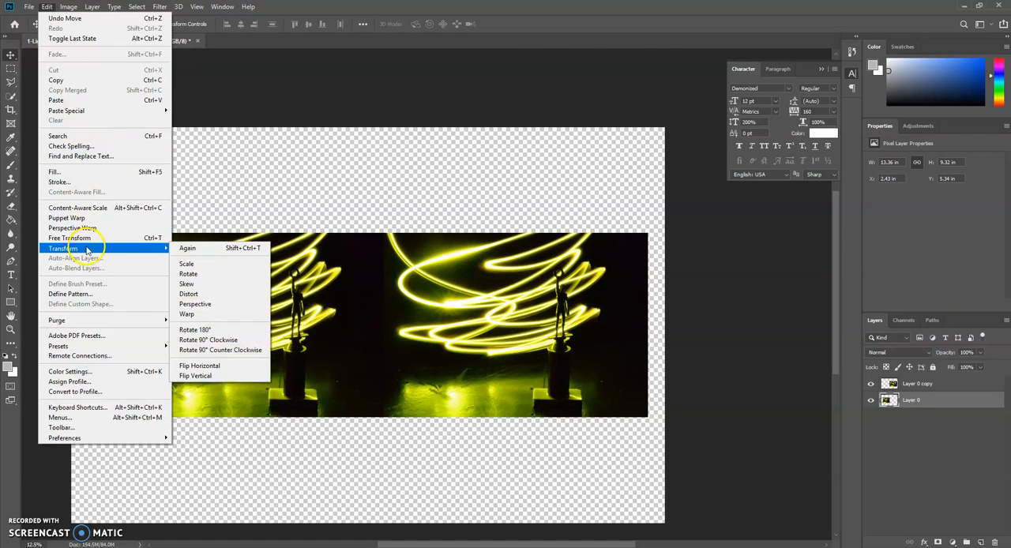
{"action": "mouse_move", "coordinate": [199, 366]}
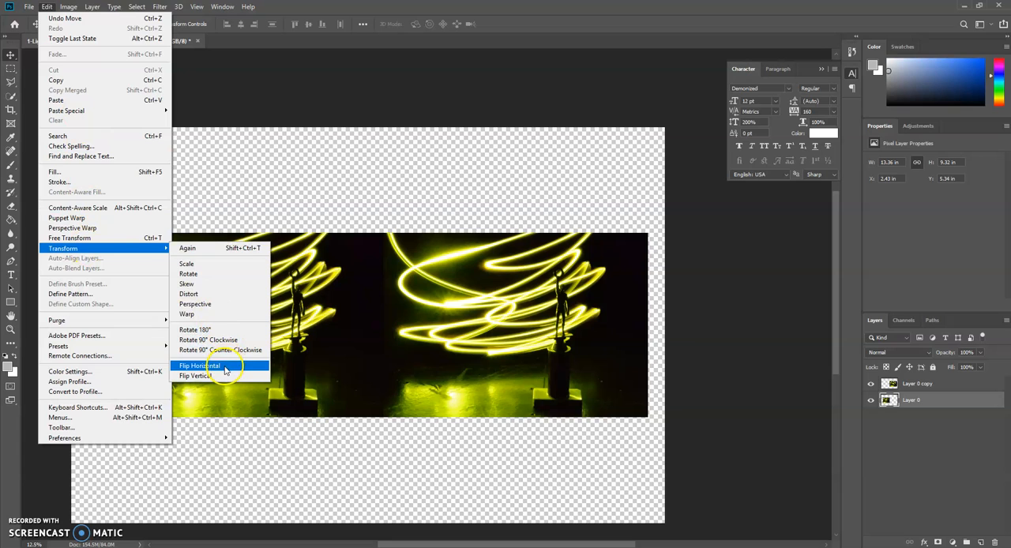
{"action": "left_click", "coordinate": [199, 365]}
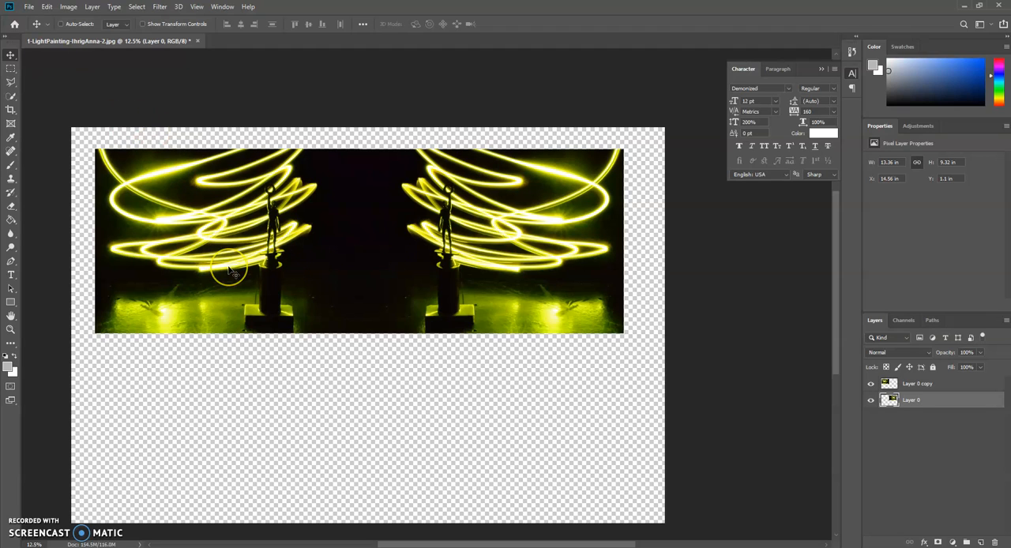
{"action": "mouse_move", "coordinate": [233, 272]}
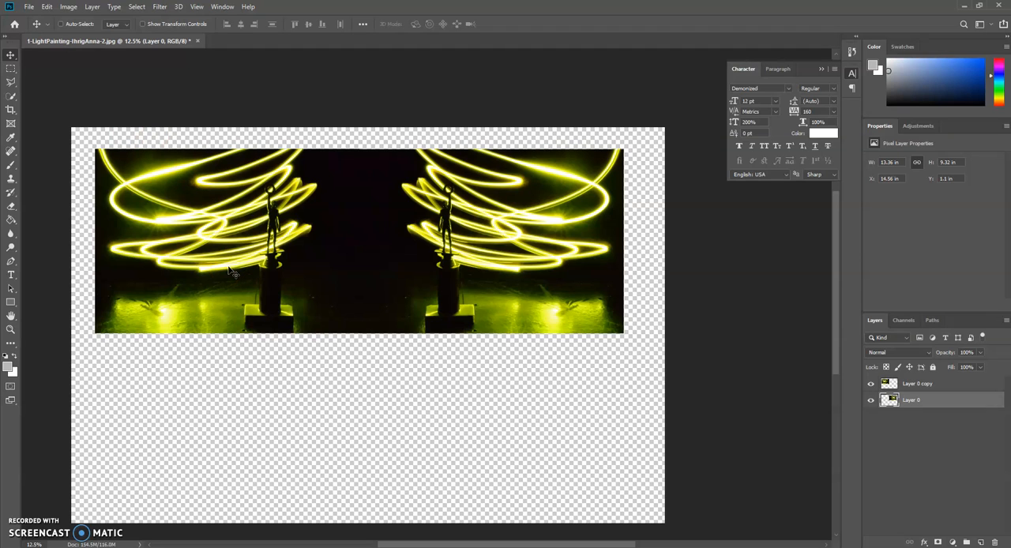
{"action": "mouse_move", "coordinate": [272, 267]}
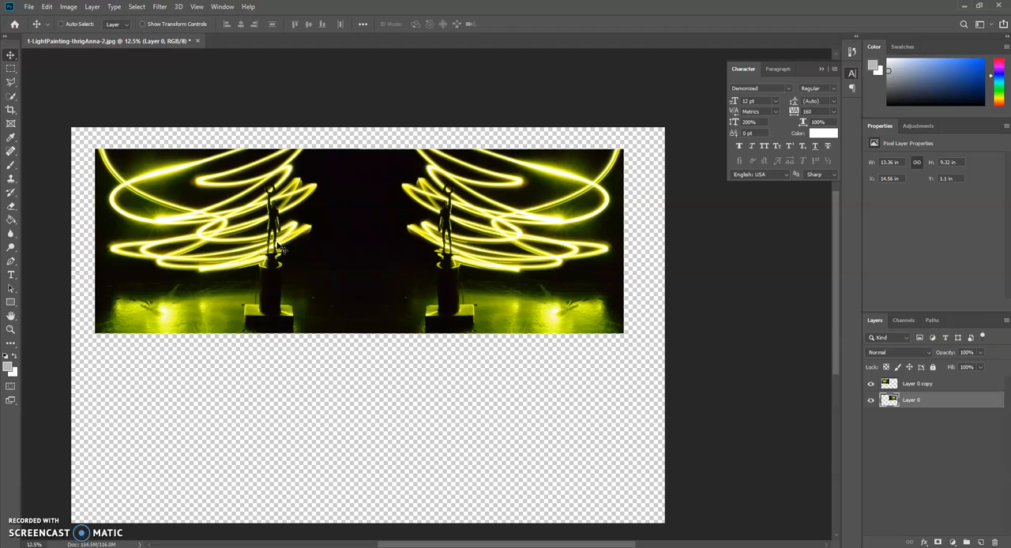
{"action": "mouse_move", "coordinate": [388, 245]}
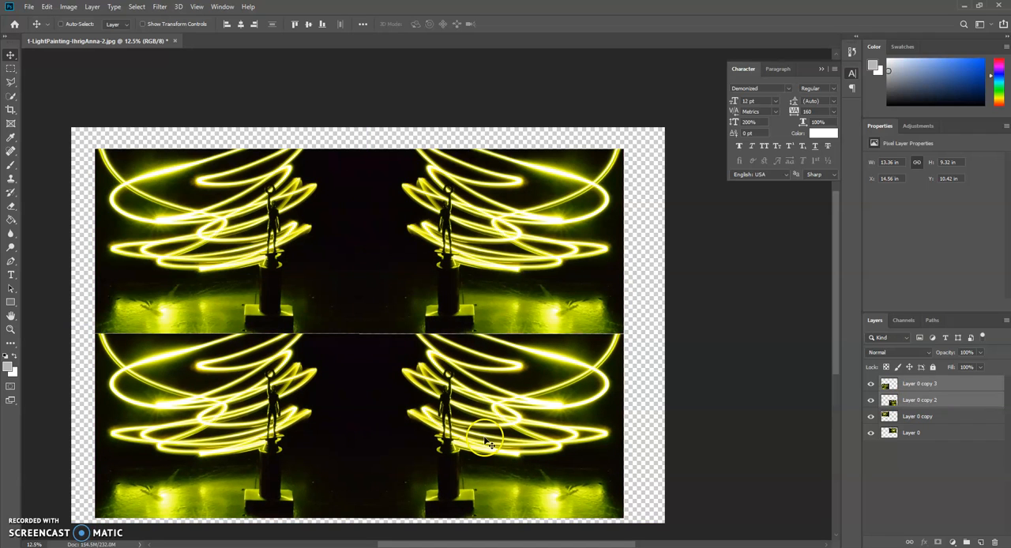
{"action": "mouse_move", "coordinate": [316, 398]}
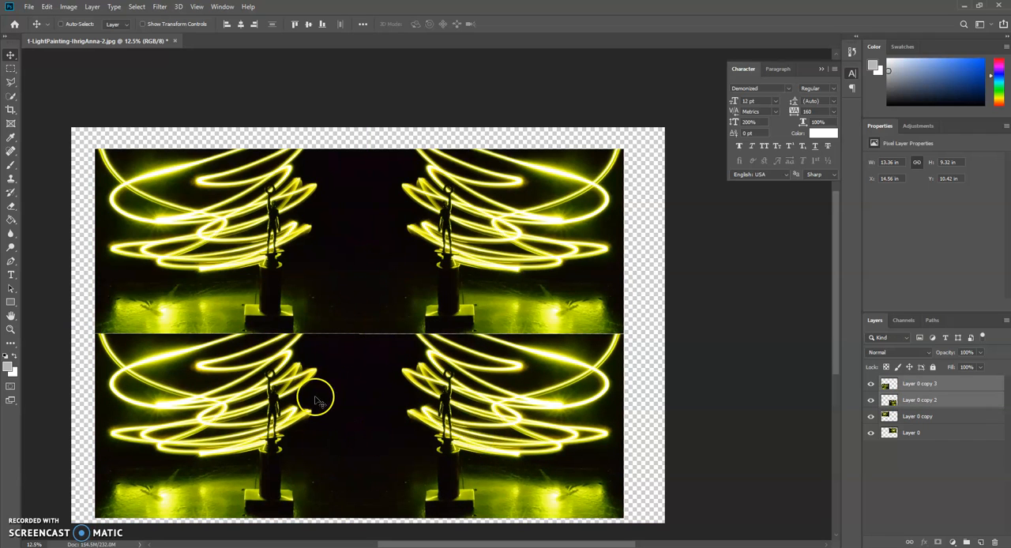
- Flip the duplicated lower copies vertically via Edit > Transform, completing the four-way mirror
{"action": "left_click", "coordinate": [48, 7]}
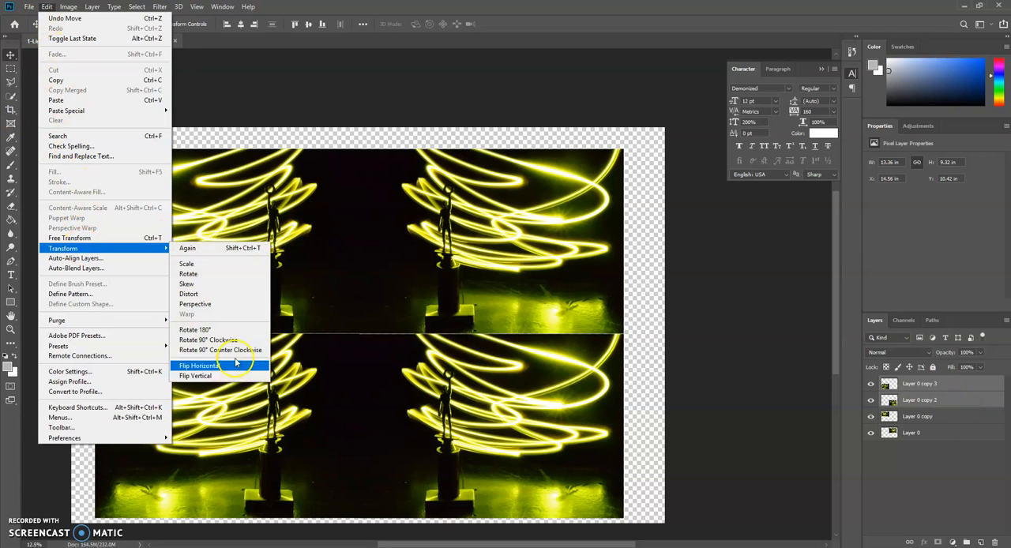
{"action": "left_click", "coordinate": [199, 365]}
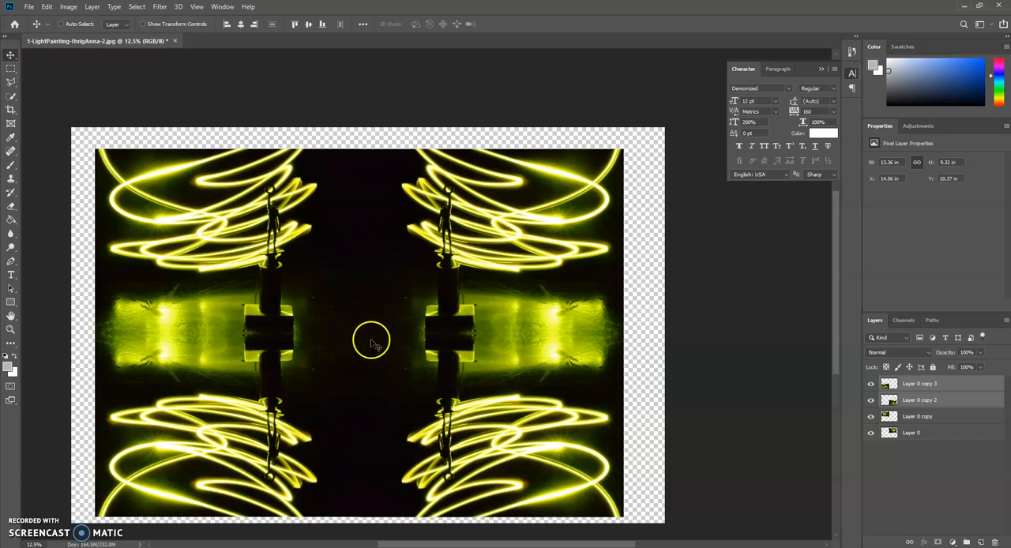
{"action": "mouse_move", "coordinate": [387, 202]}
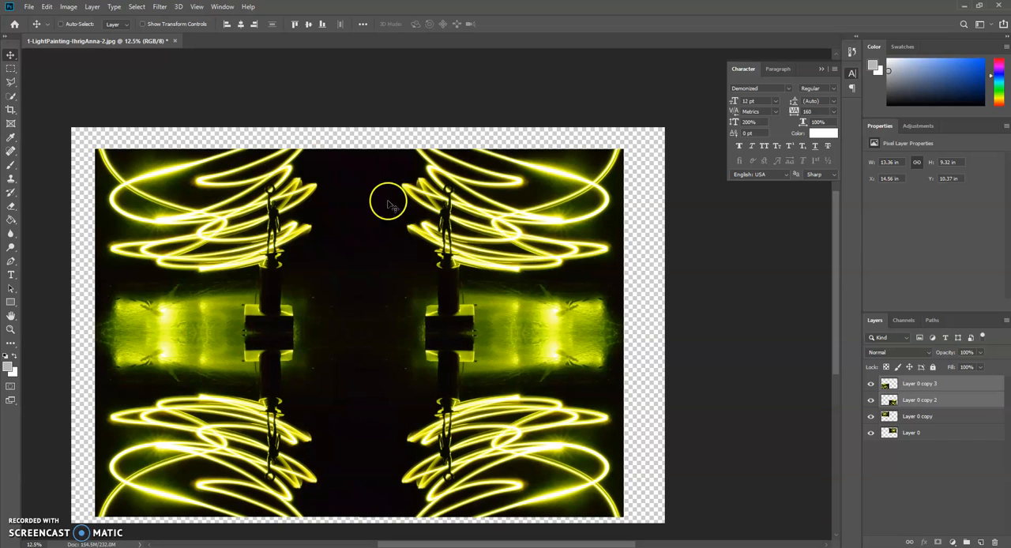
{"action": "mouse_move", "coordinate": [363, 398]}
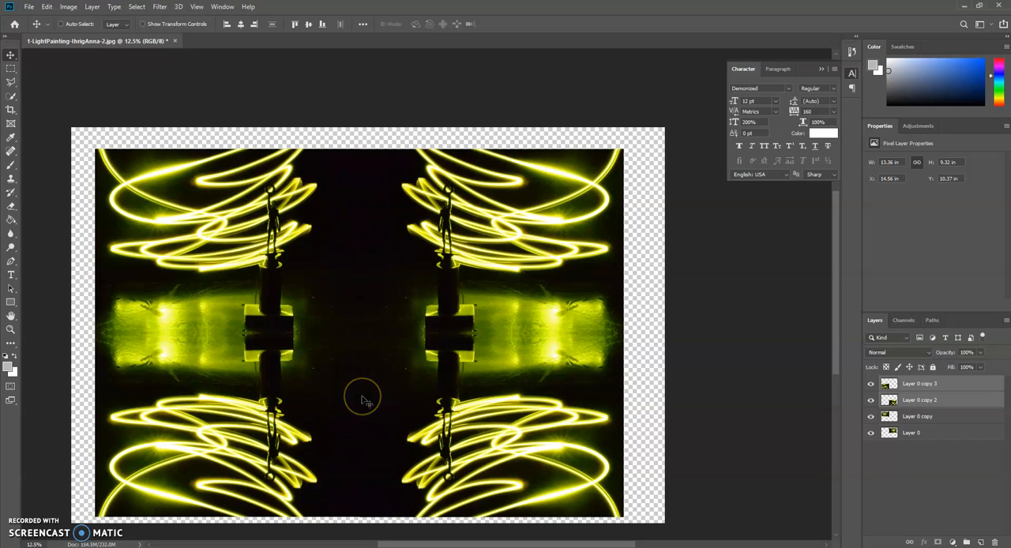
{"action": "mouse_move", "coordinate": [363, 401]}
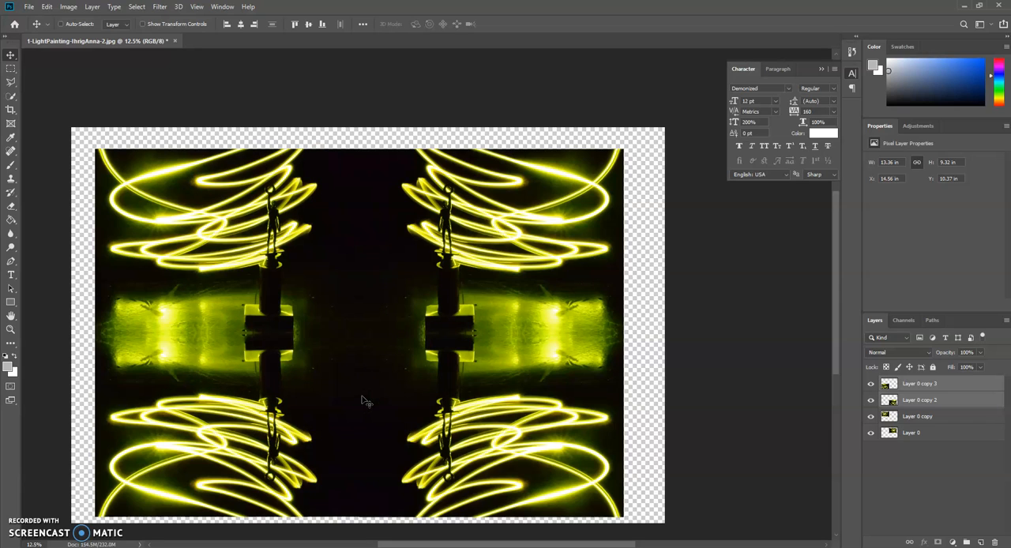
{"action": "mouse_move", "coordinate": [935, 459]}
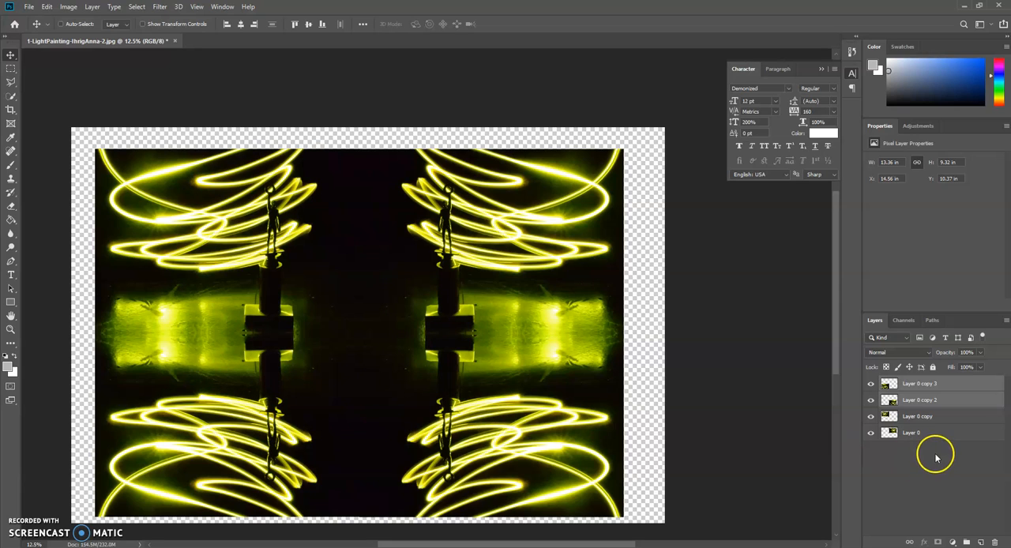
{"action": "mouse_move", "coordinate": [647, 243]}
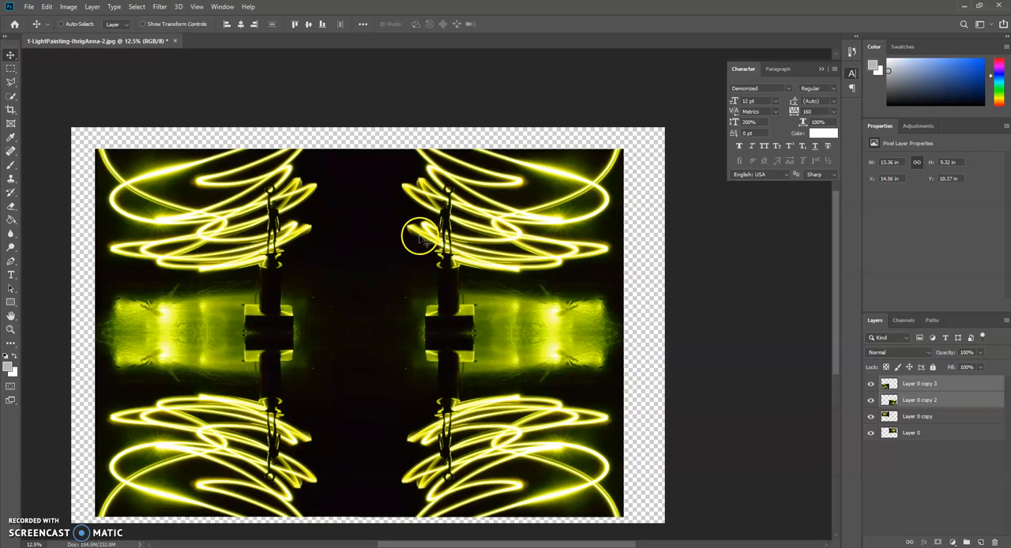
{"action": "mouse_move", "coordinate": [156, 146]}
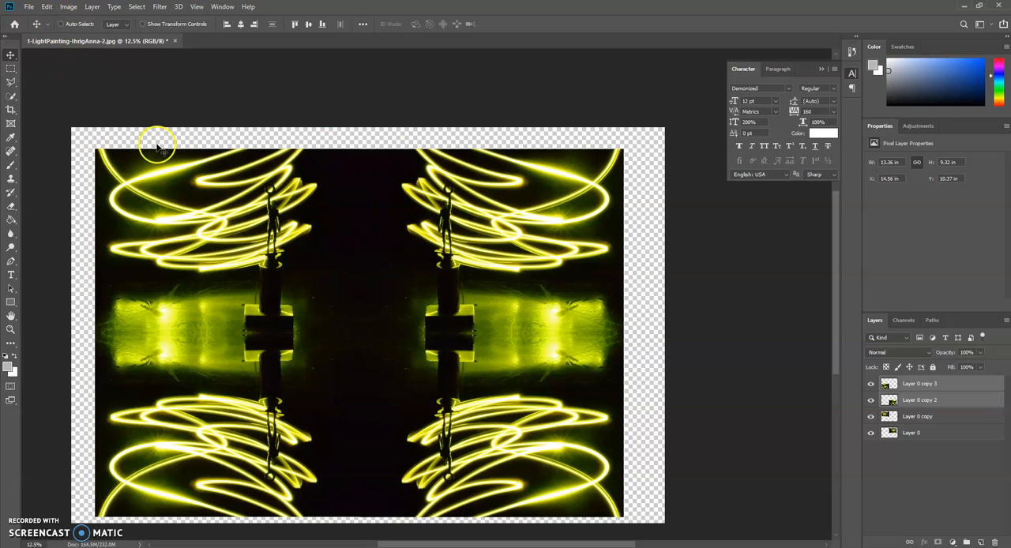
{"action": "mouse_move", "coordinate": [999, 446]}
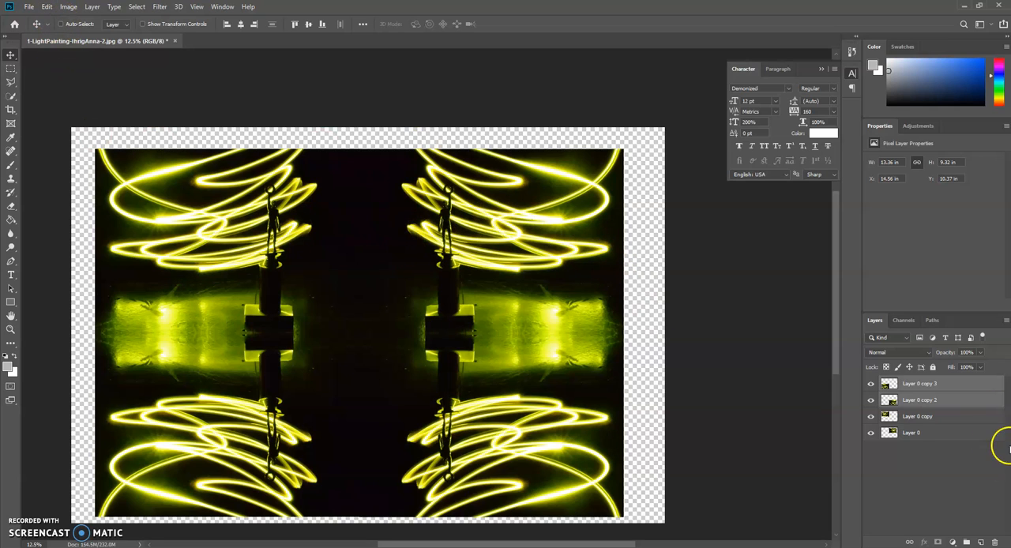
{"action": "mouse_move", "coordinate": [388, 445]}
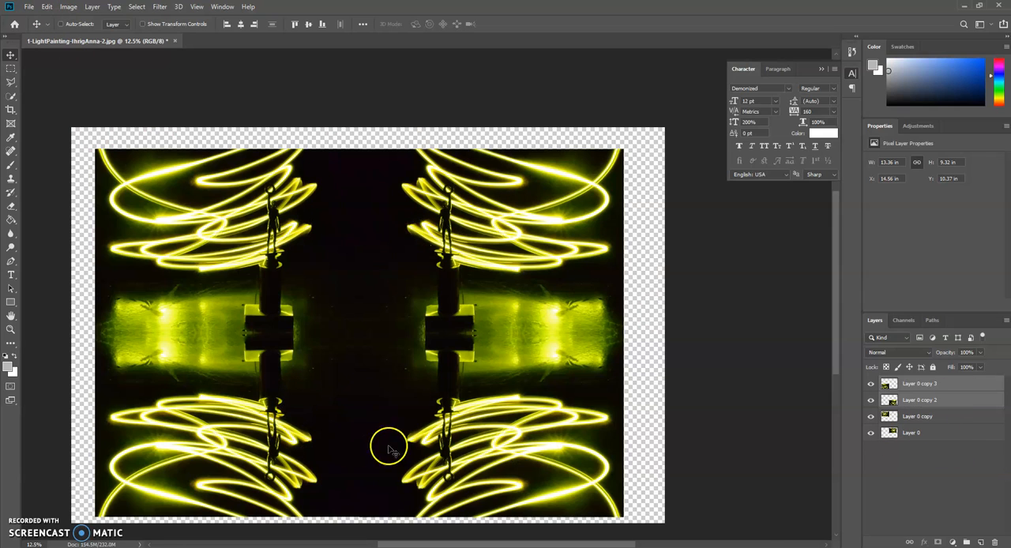